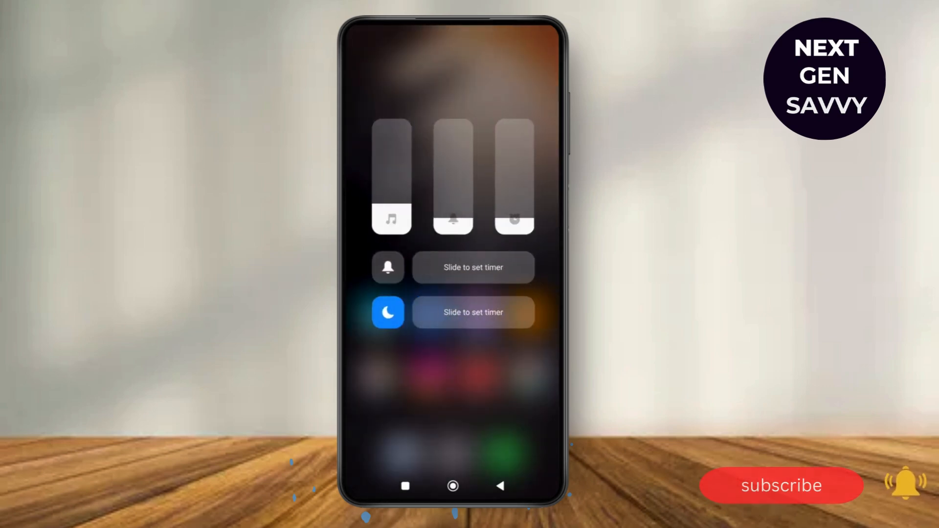
Drag the ringer slider in the volume panel down to silent.
click(387, 267)
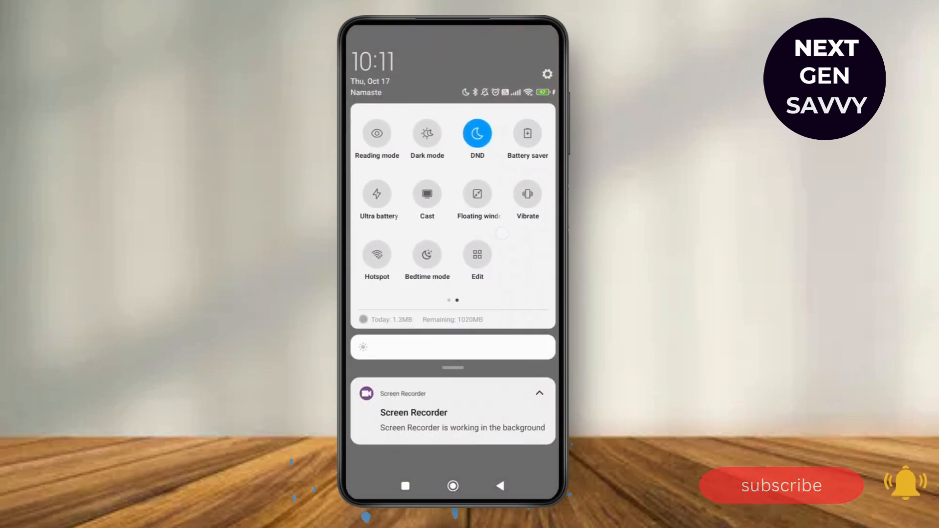
Enable the Vibrate tile so the phone vibrates on silent.
click(526, 194)
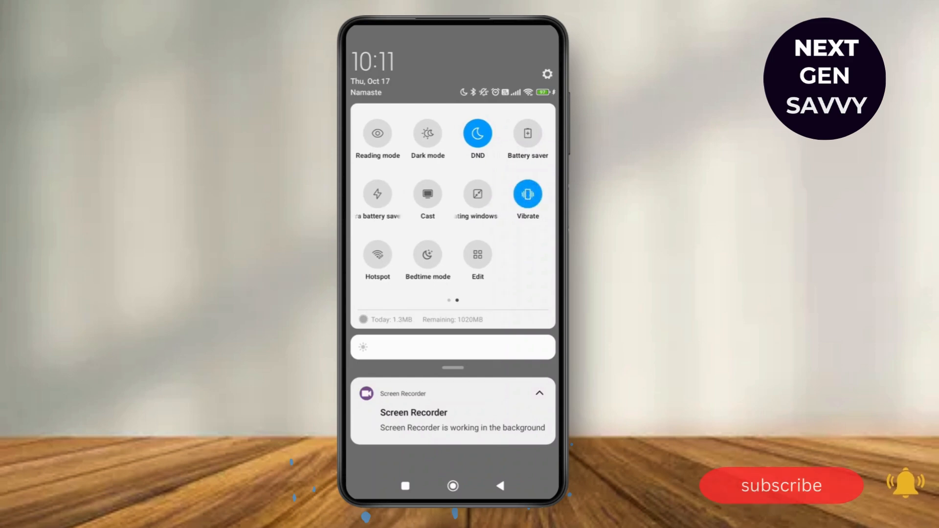